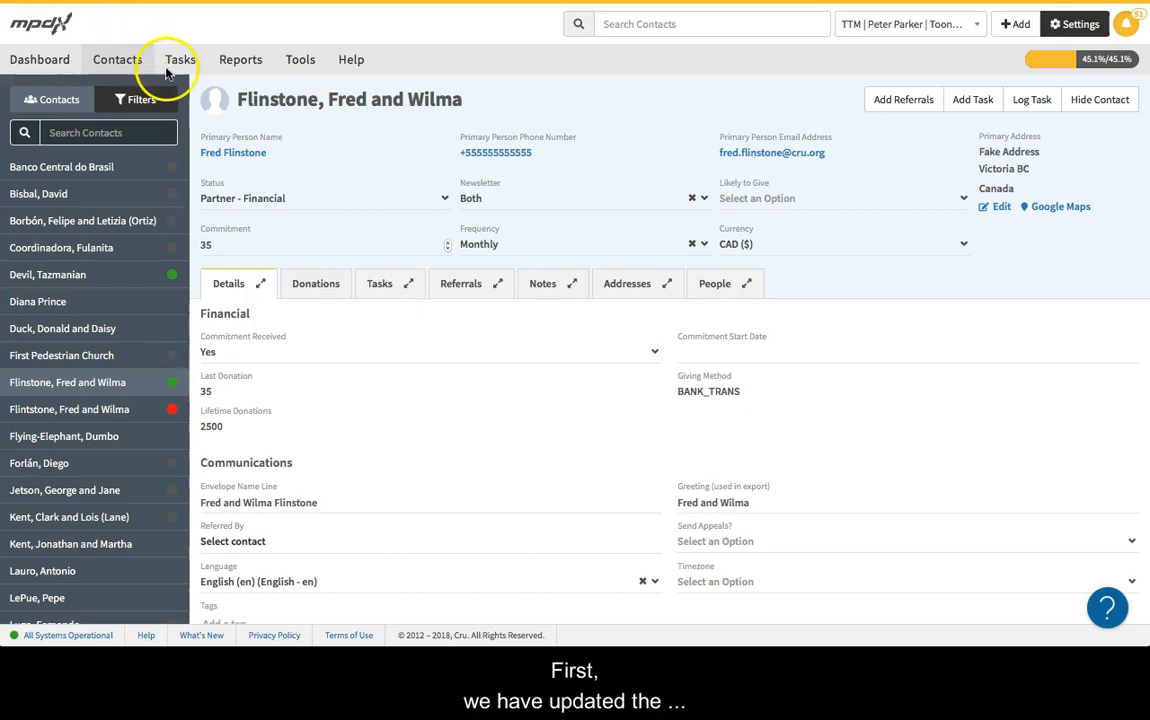
mouse_move(1108, 264)
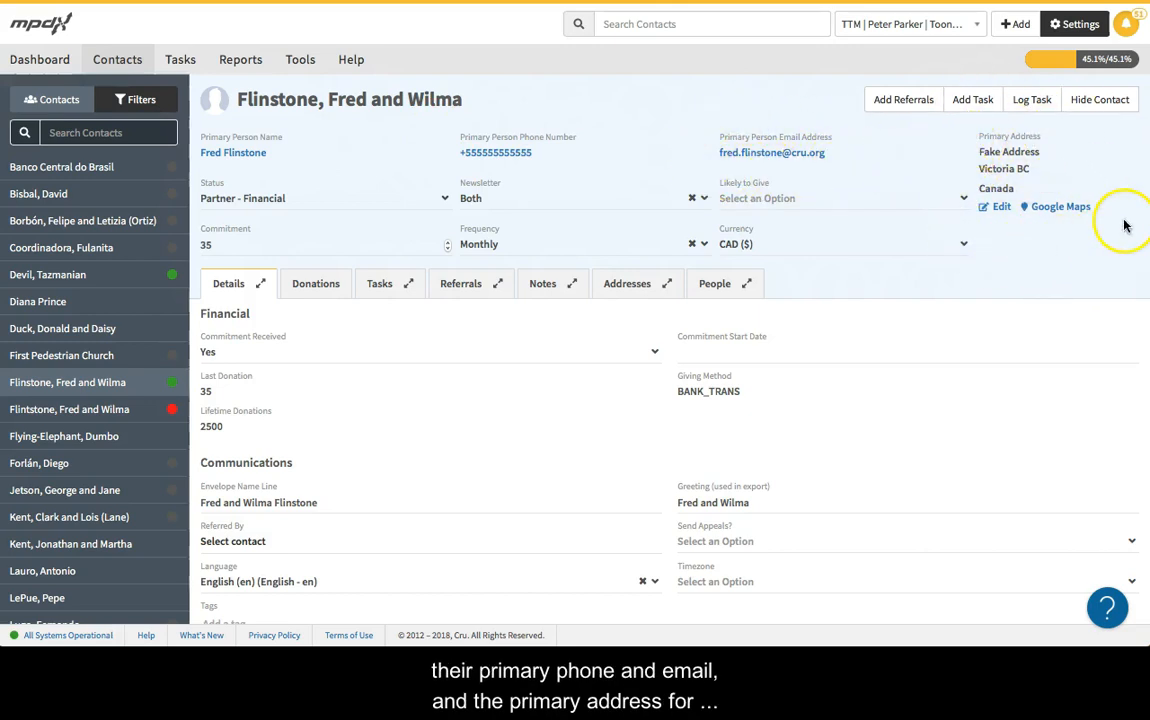
mouse_move(508, 96)
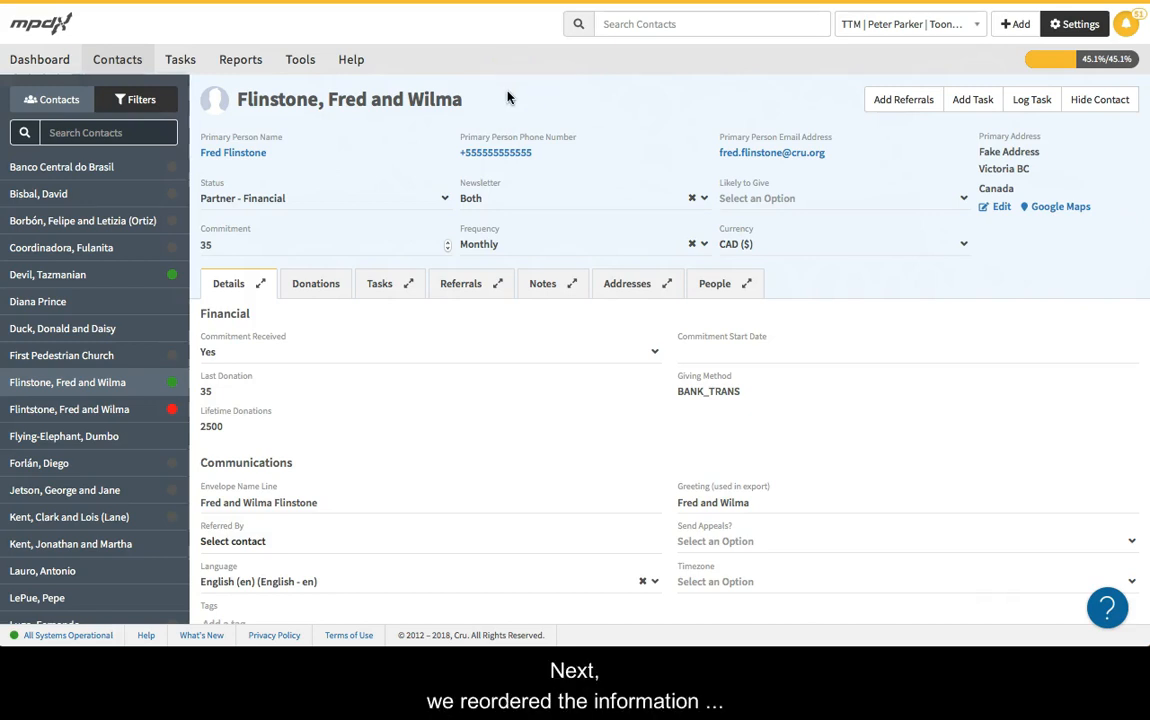
mouse_move(350, 176)
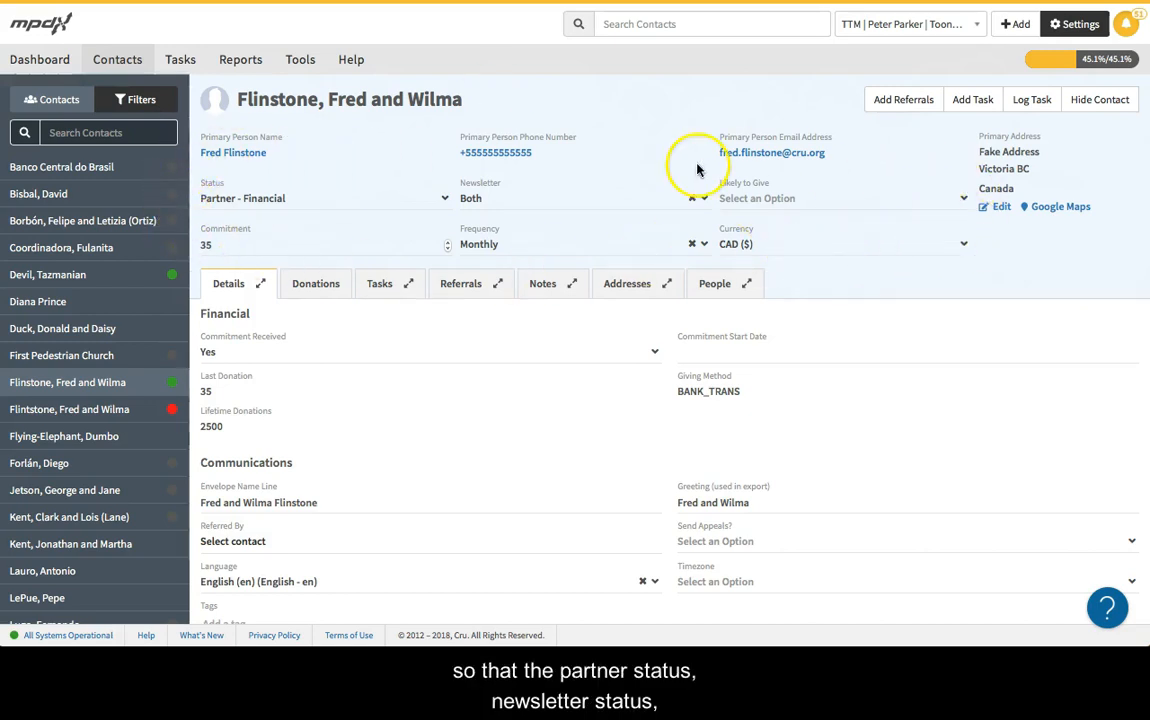
mouse_move(444, 192)
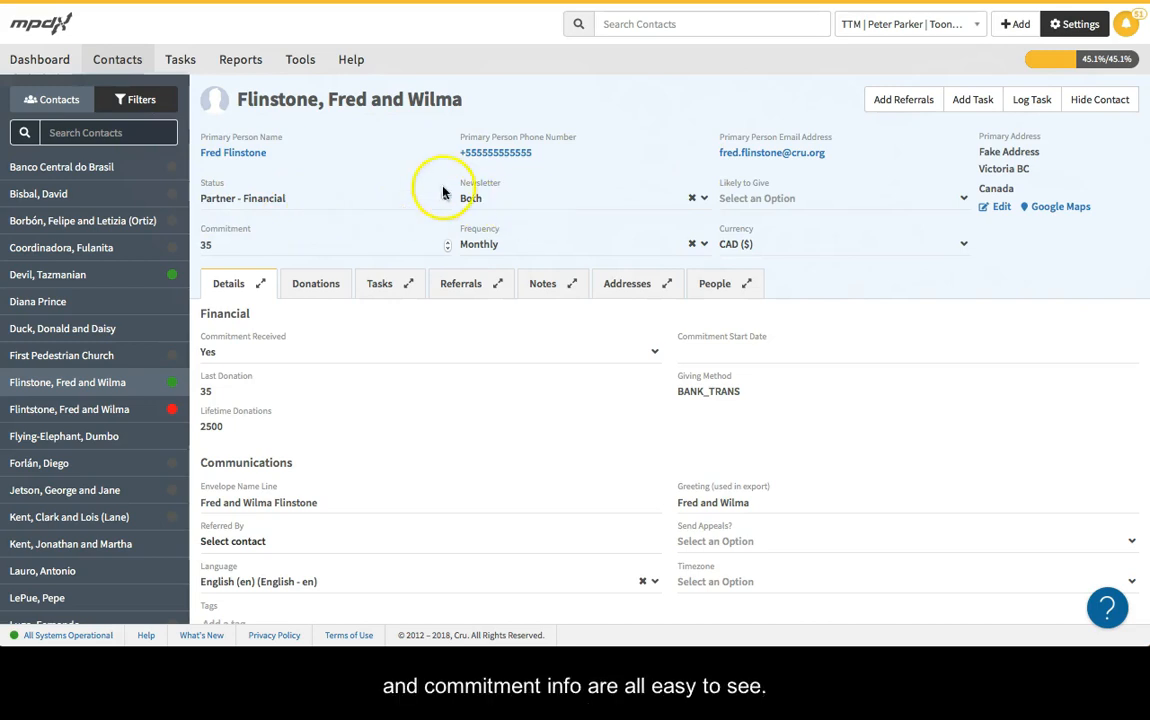
mouse_move(400, 136)
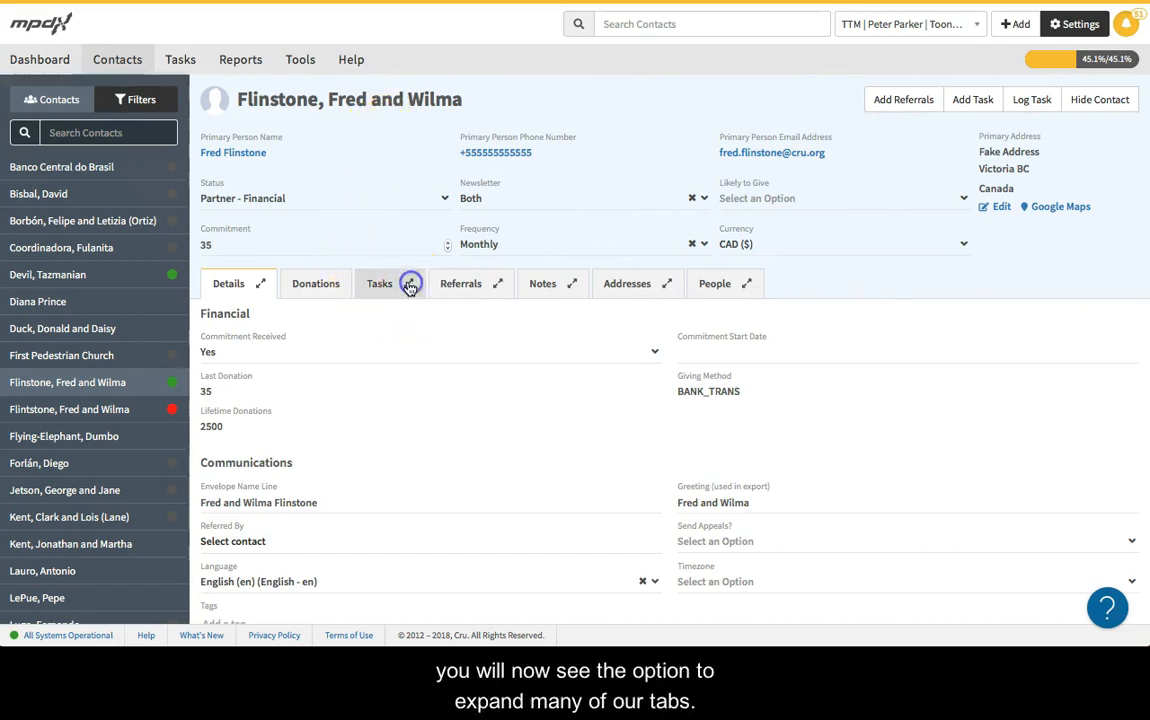
Open Tasks, Addresses and then Details in the side drawer while the main page shows Donations, then Notes.
click(410, 284)
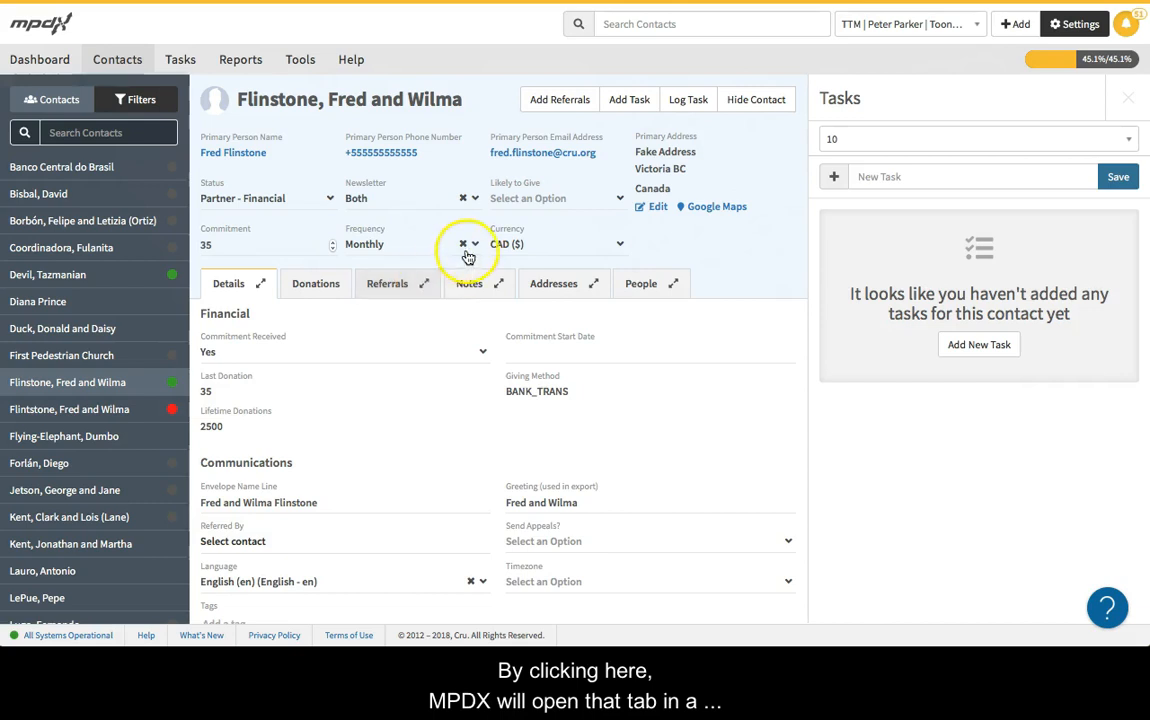
click(500, 284)
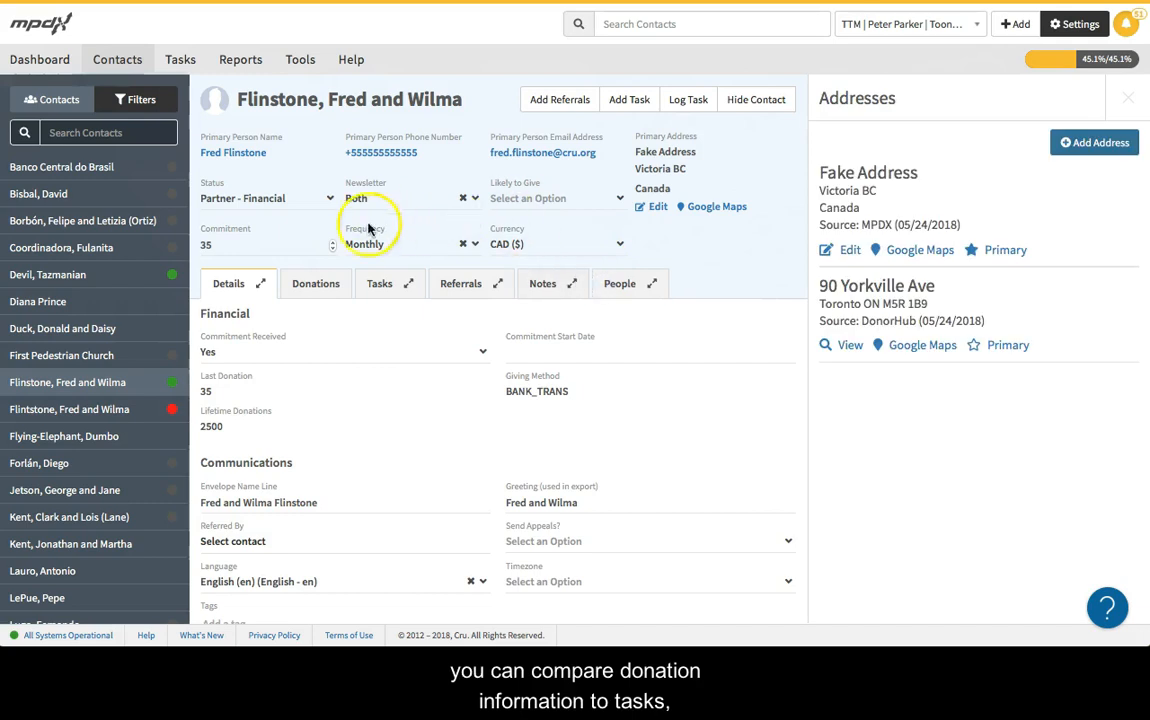
click(314, 284)
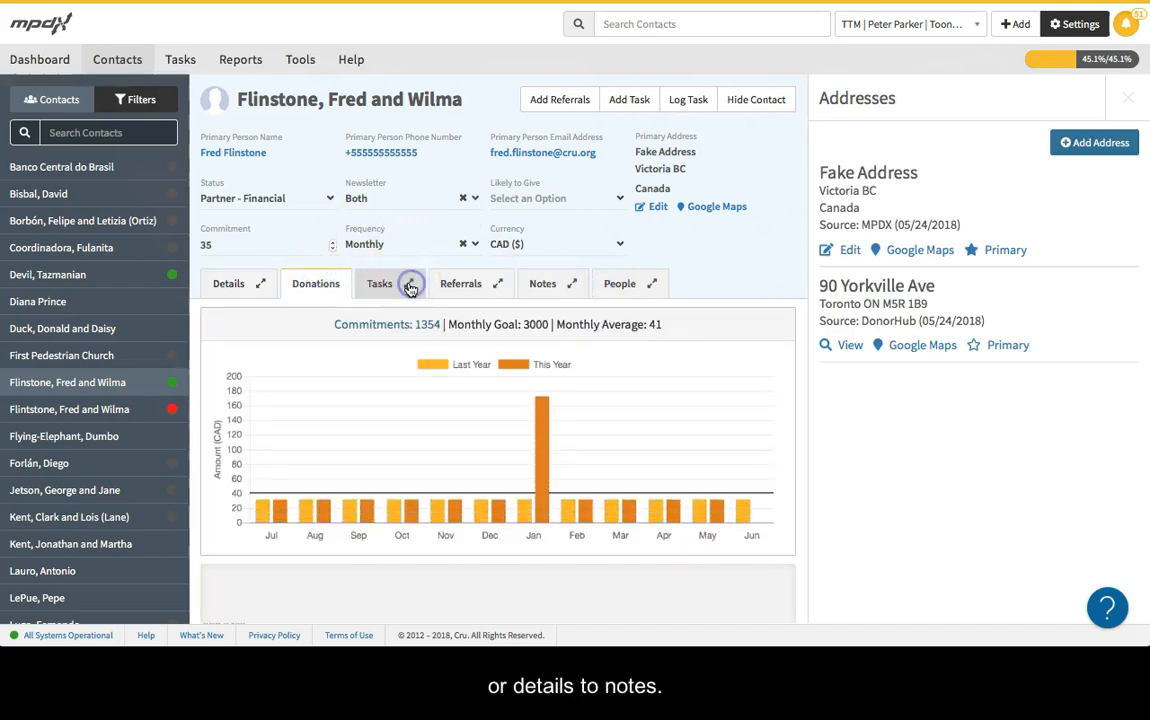
click(380, 284)
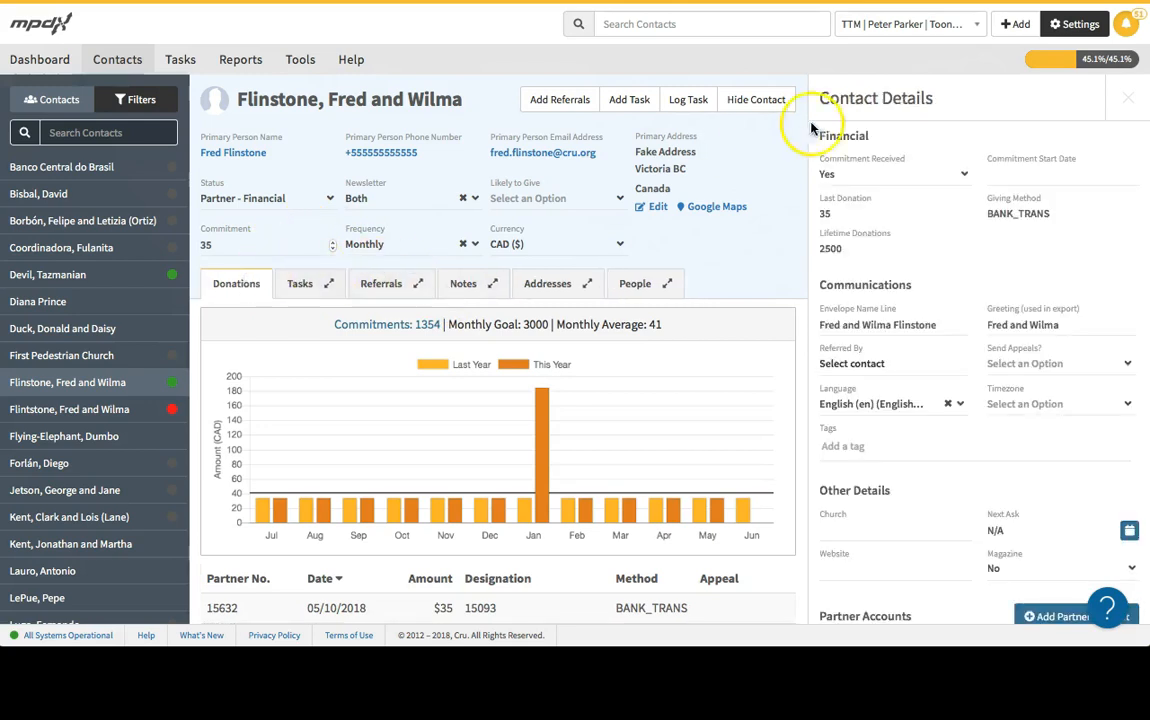
click(462, 284)
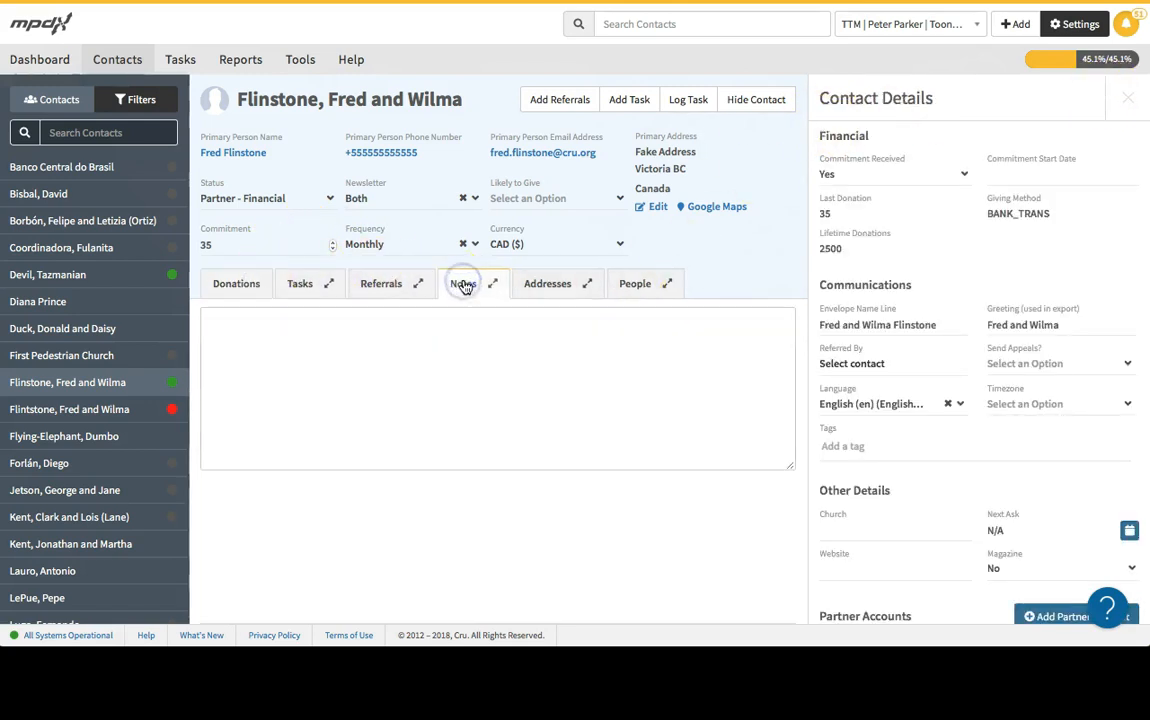
scroll(down, 3)
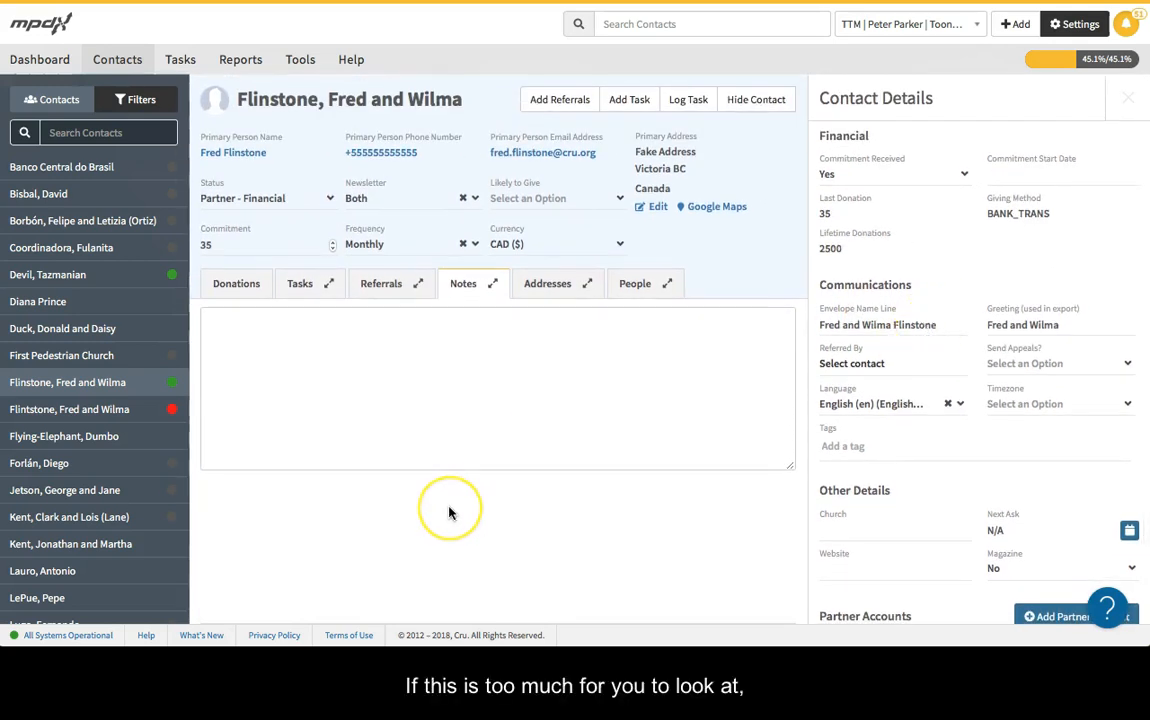
mouse_move(438, 510)
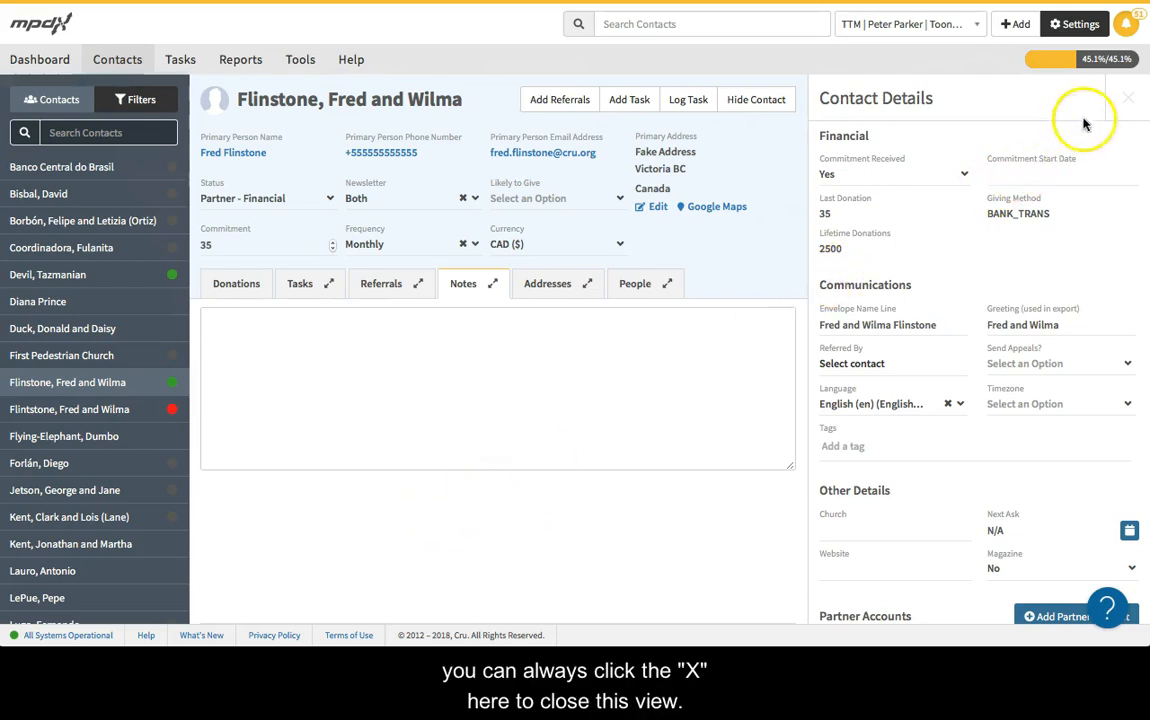
mouse_move(1128, 104)
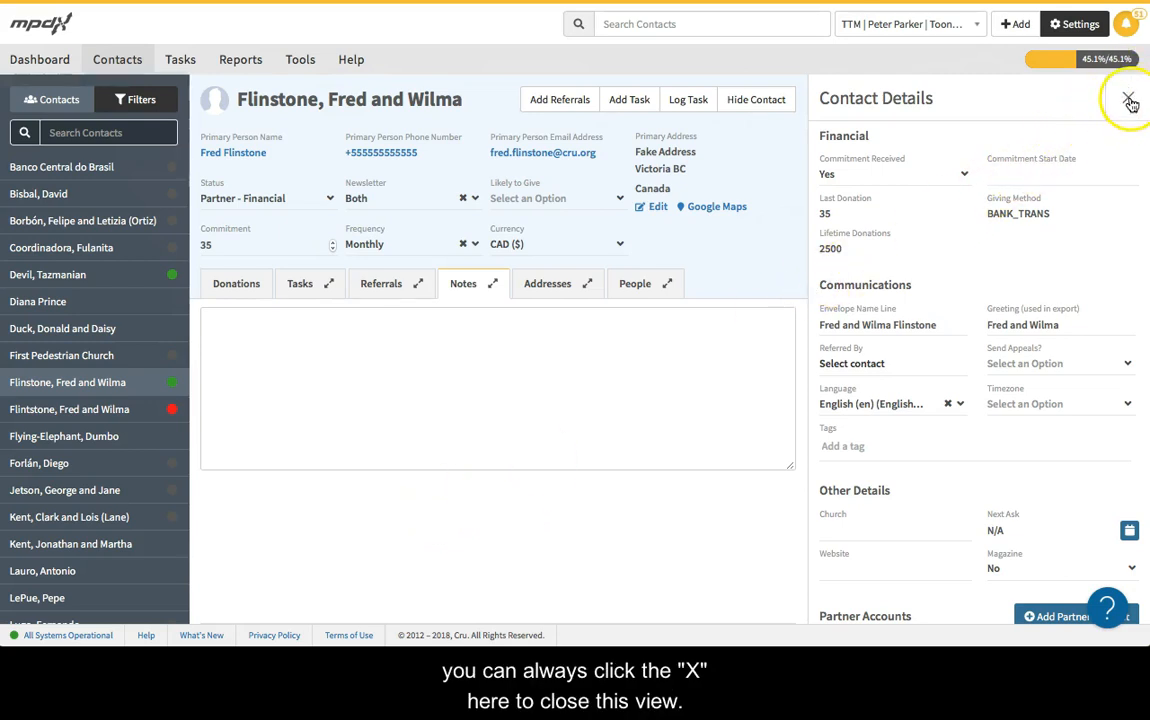
Close the side panel, review the Flinstone donations and details, then select the Jetson, George and Jane contact.
click(1128, 102)
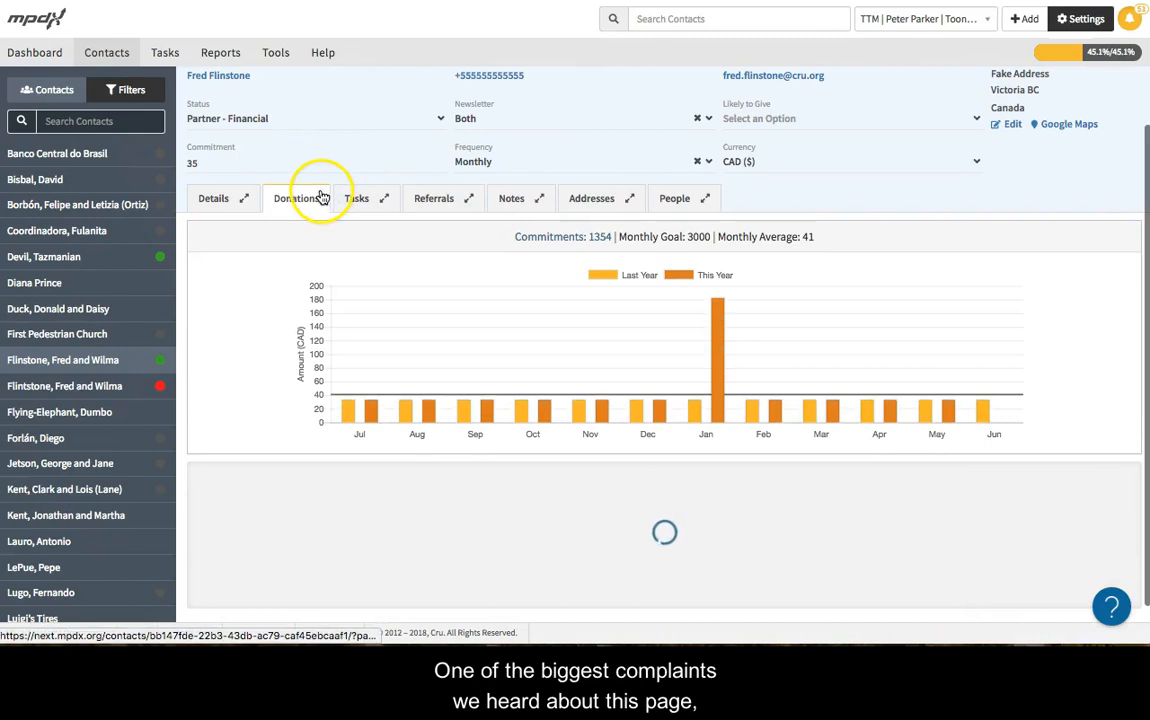
click(296, 198)
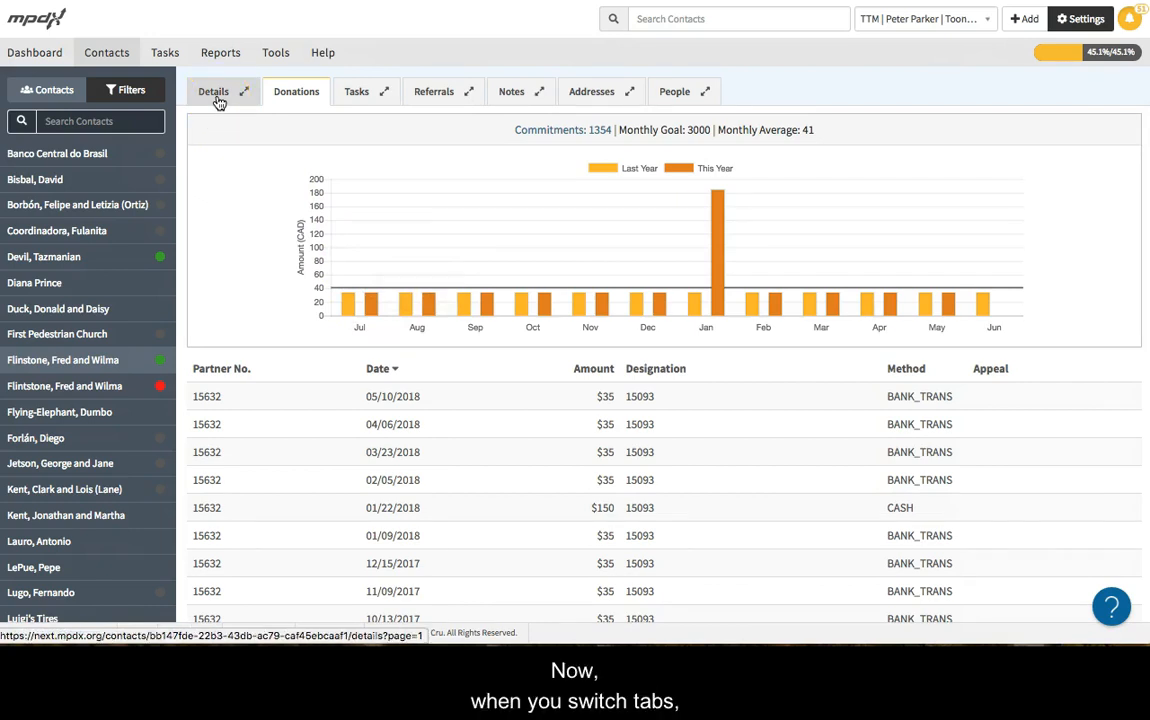
click(212, 92)
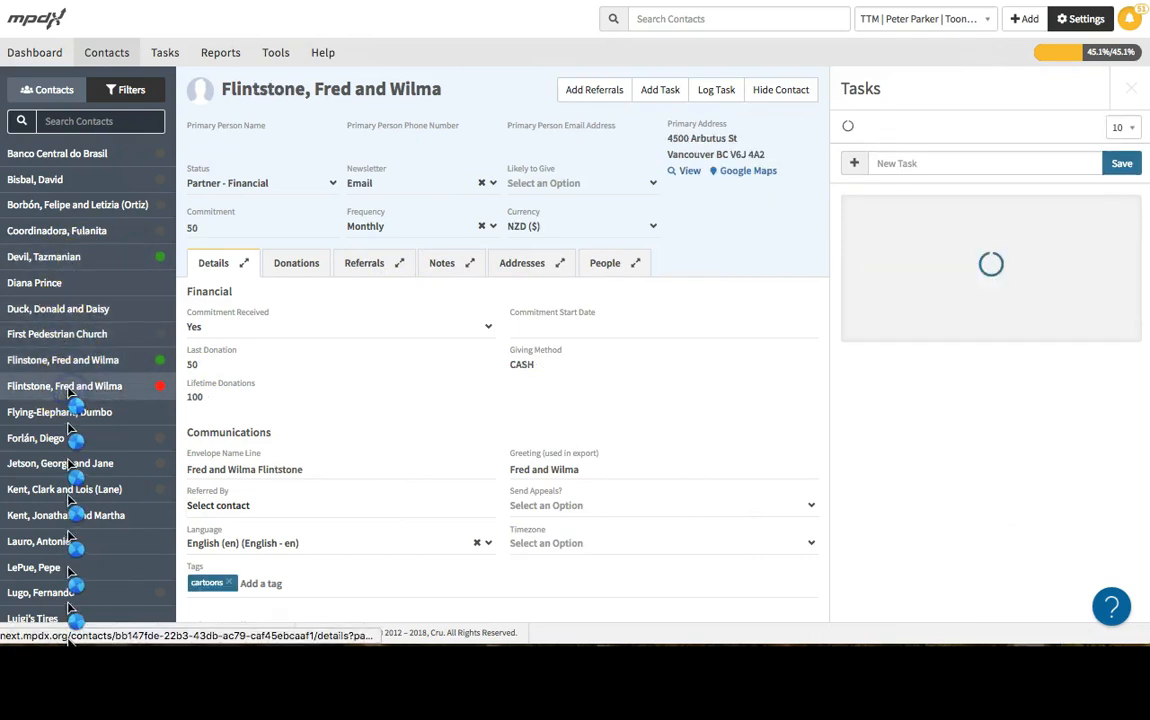
click(60, 464)
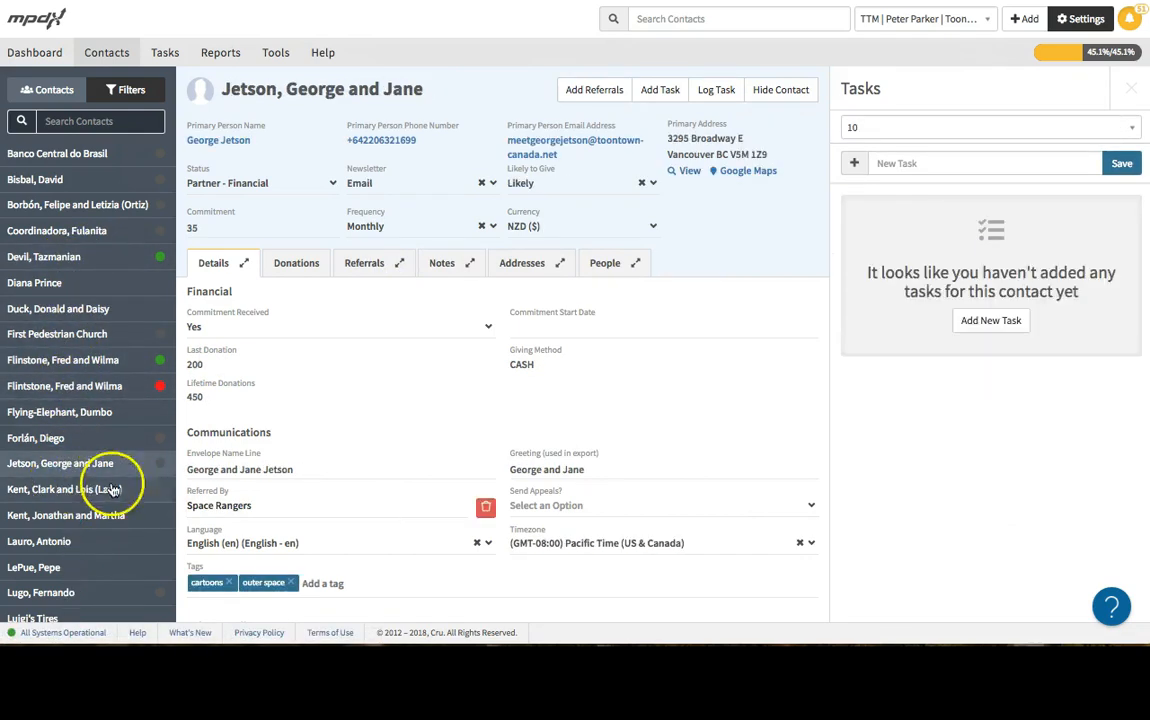
View the Jetsons' donation history, then return to the Flinstone, Fred and Wilma contact.
click(296, 262)
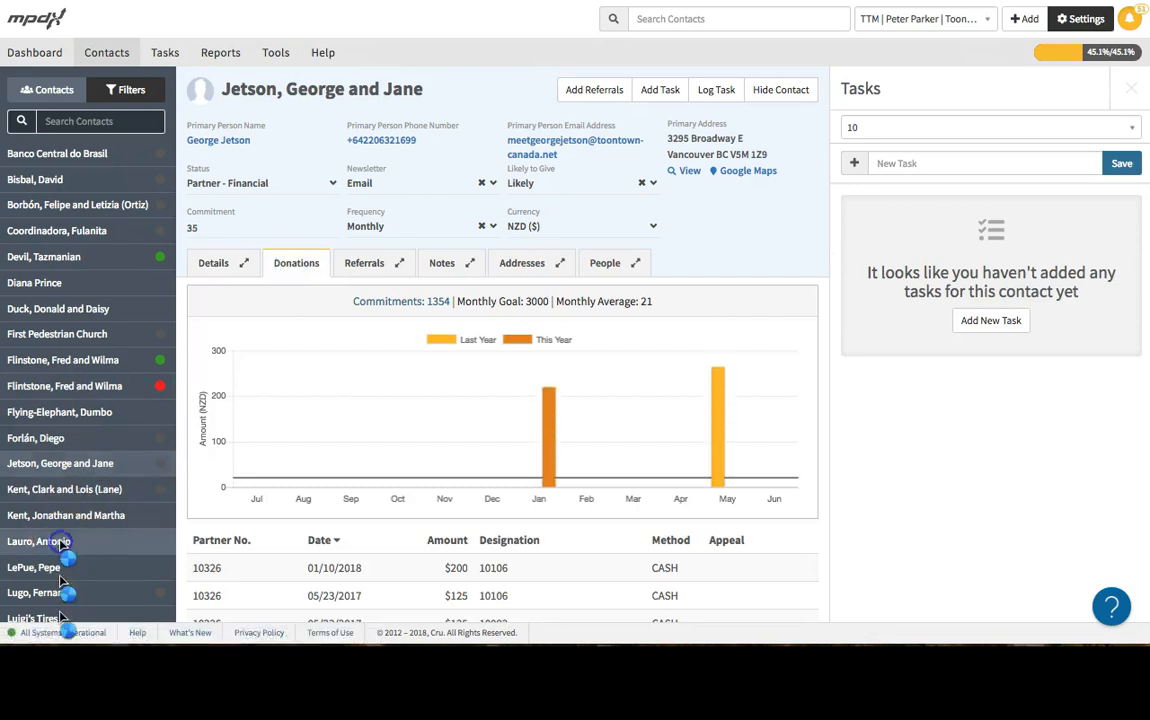
click(62, 360)
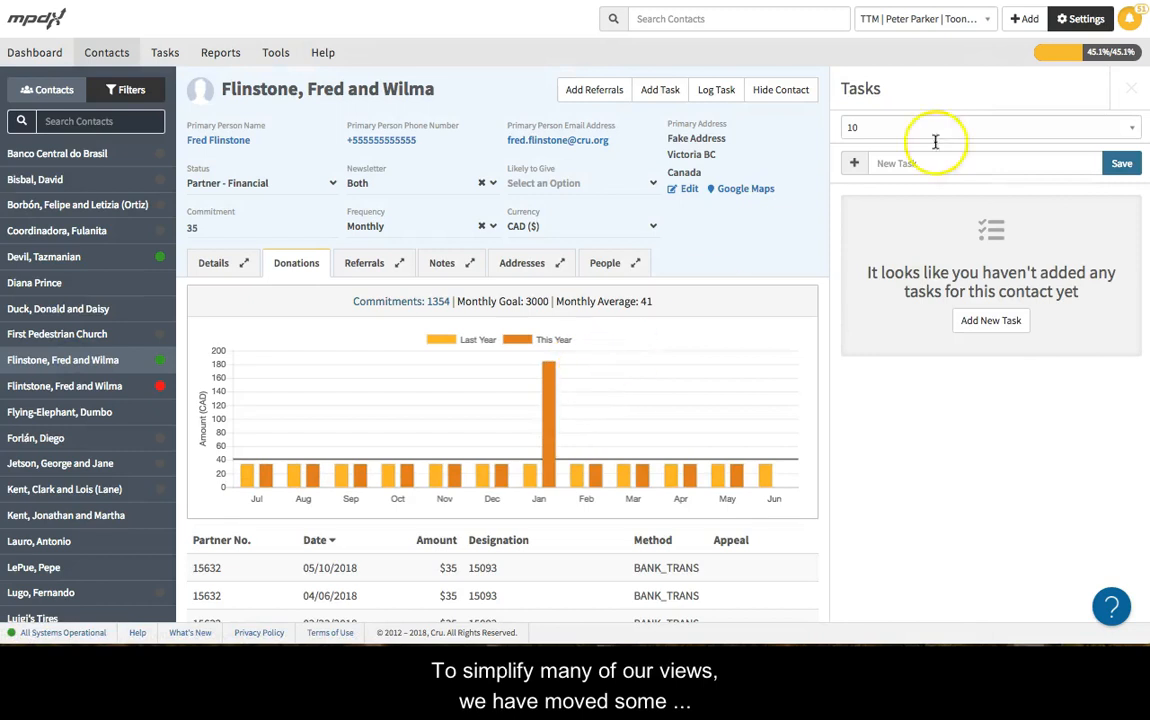
mouse_move(384, 350)
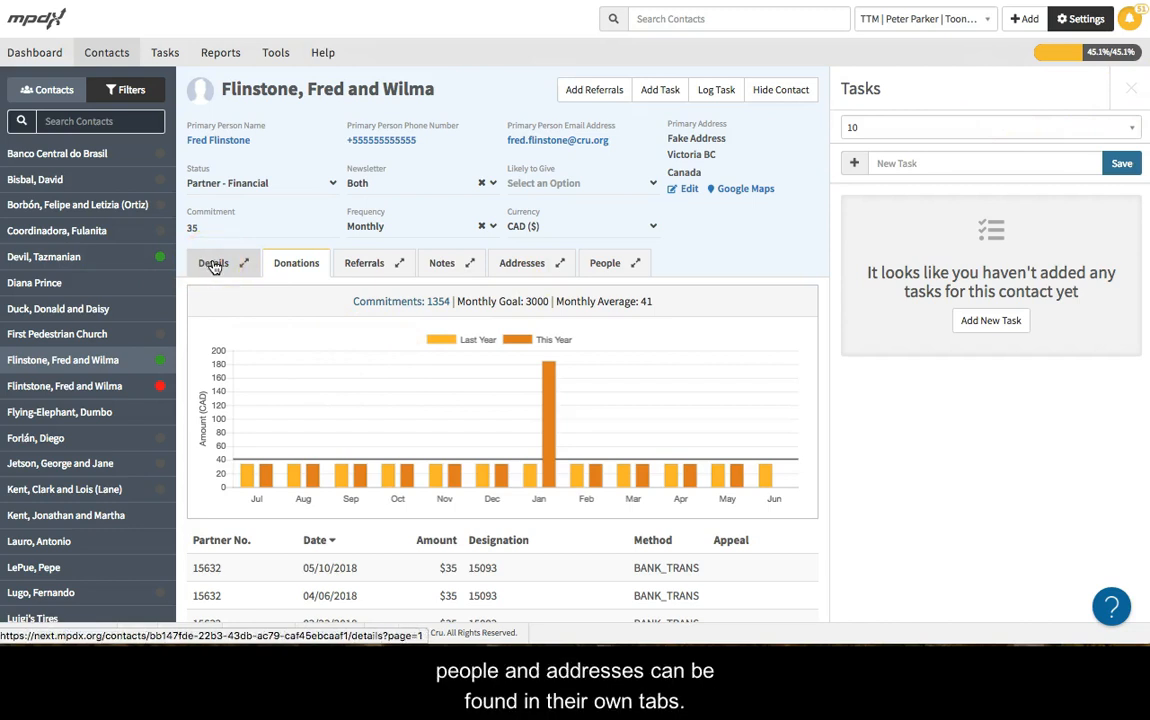
Show People in the main area with Addresses in the drawer, briefly editing Sr. Fred Flinstone and dismissing the primary-address confirmation.
click(520, 264)
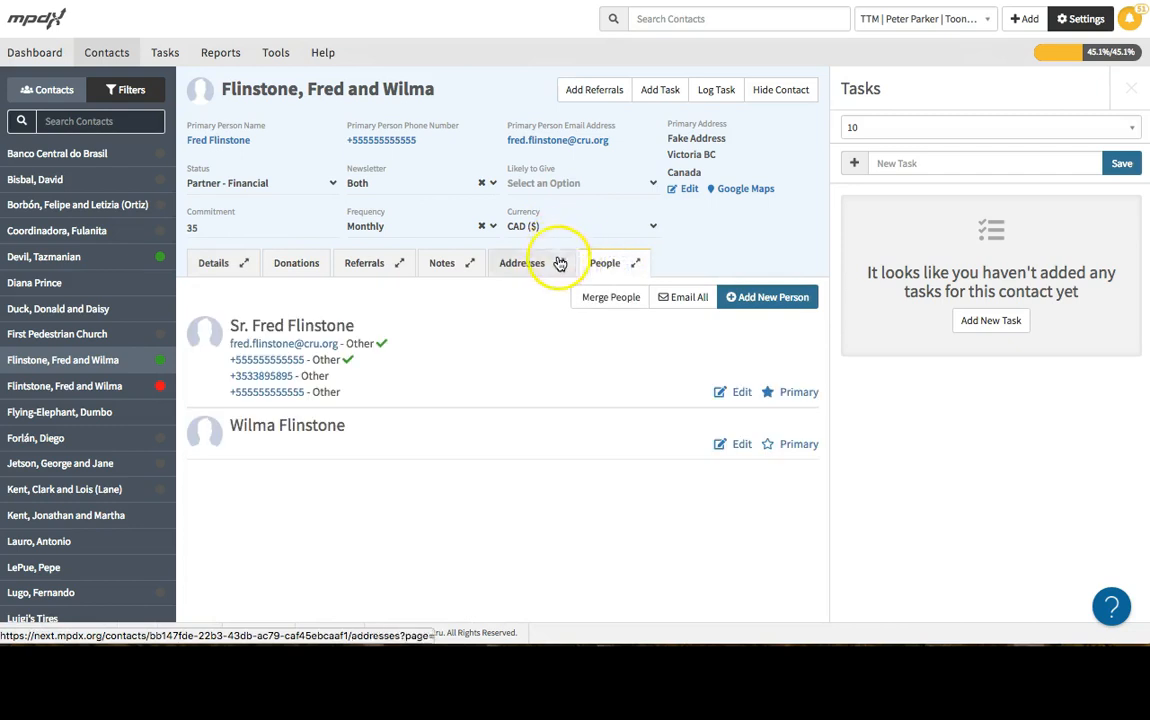
click(520, 262)
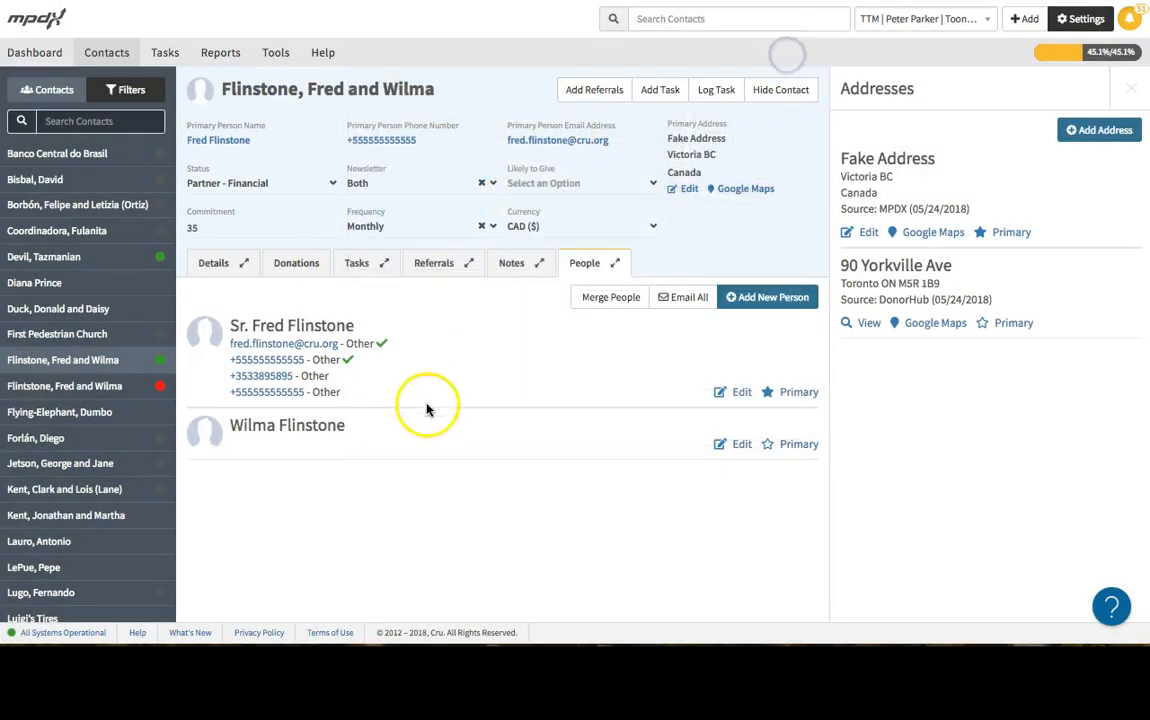
click(740, 390)
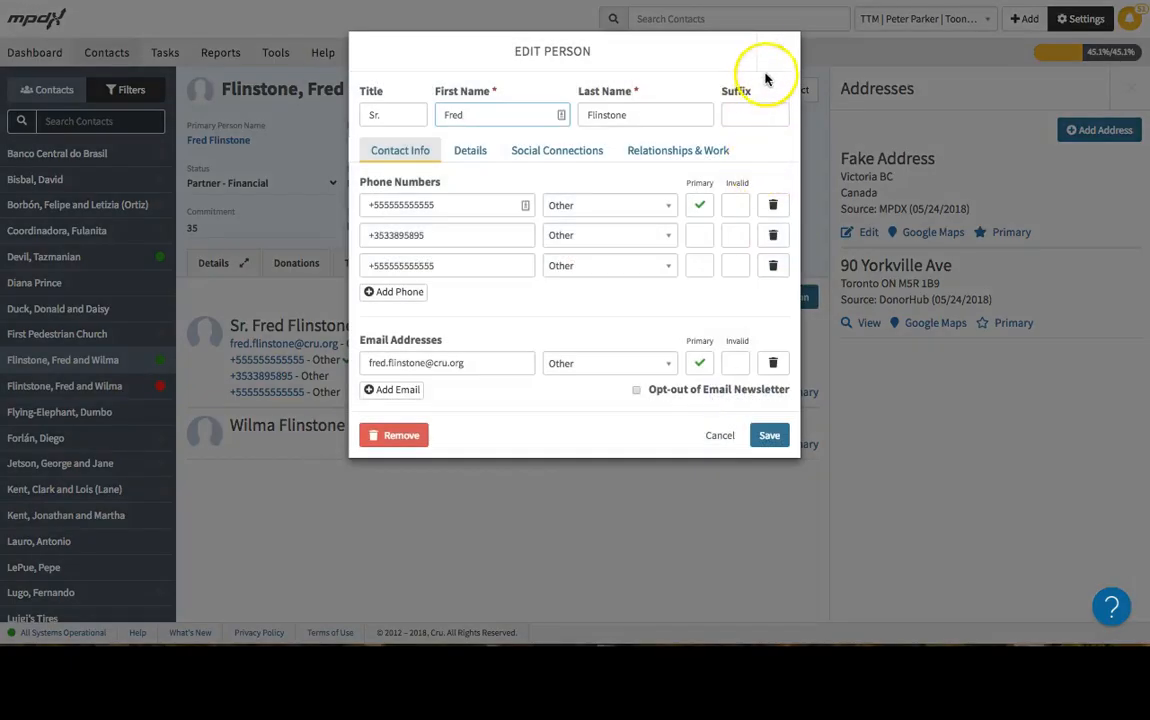
click(768, 436)
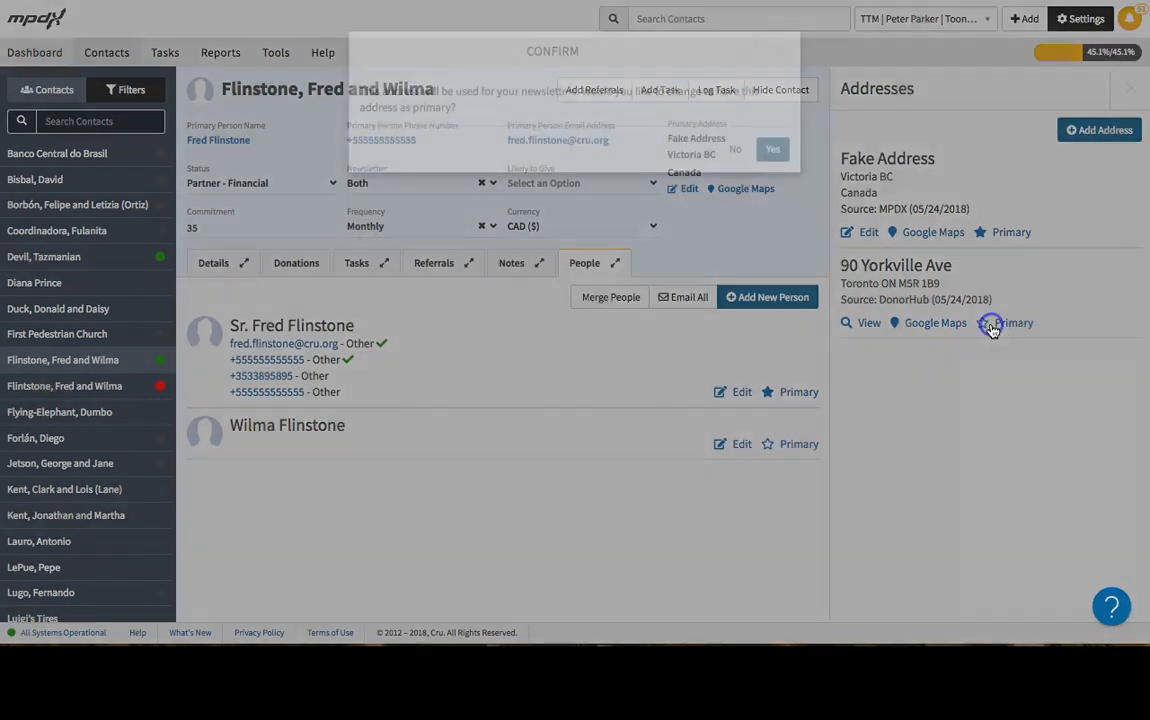
click(770, 148)
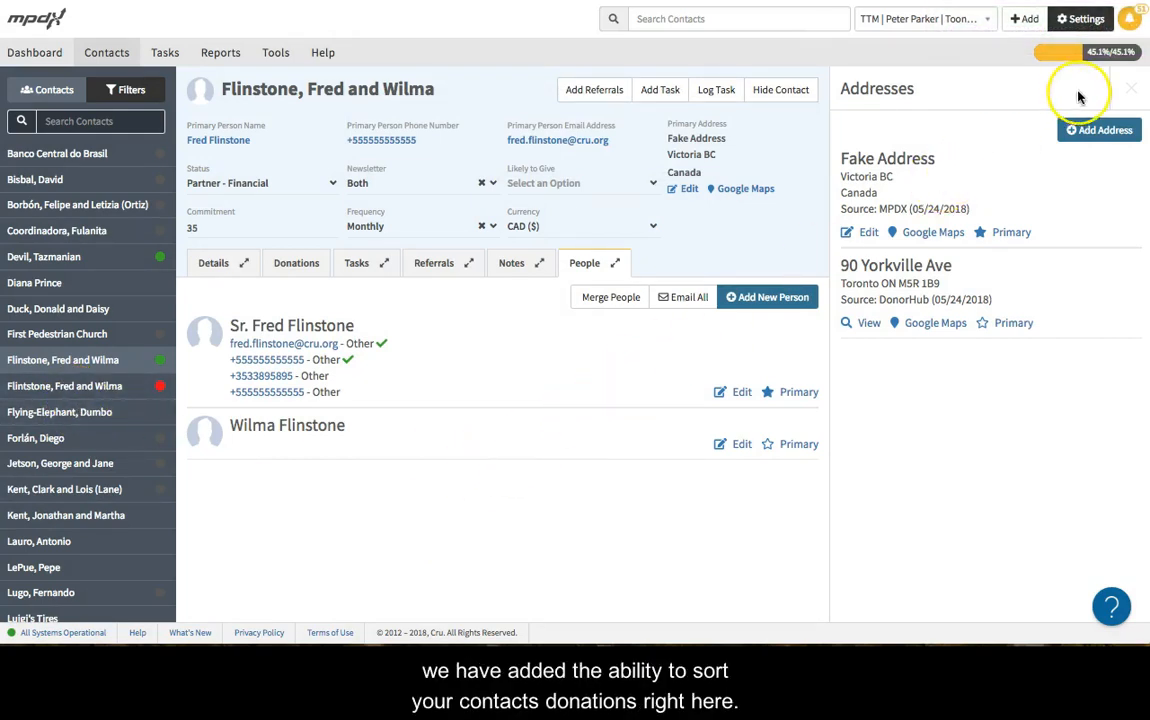
Sort the Flinstones' donation history by amount with the largest donations first.
click(296, 264)
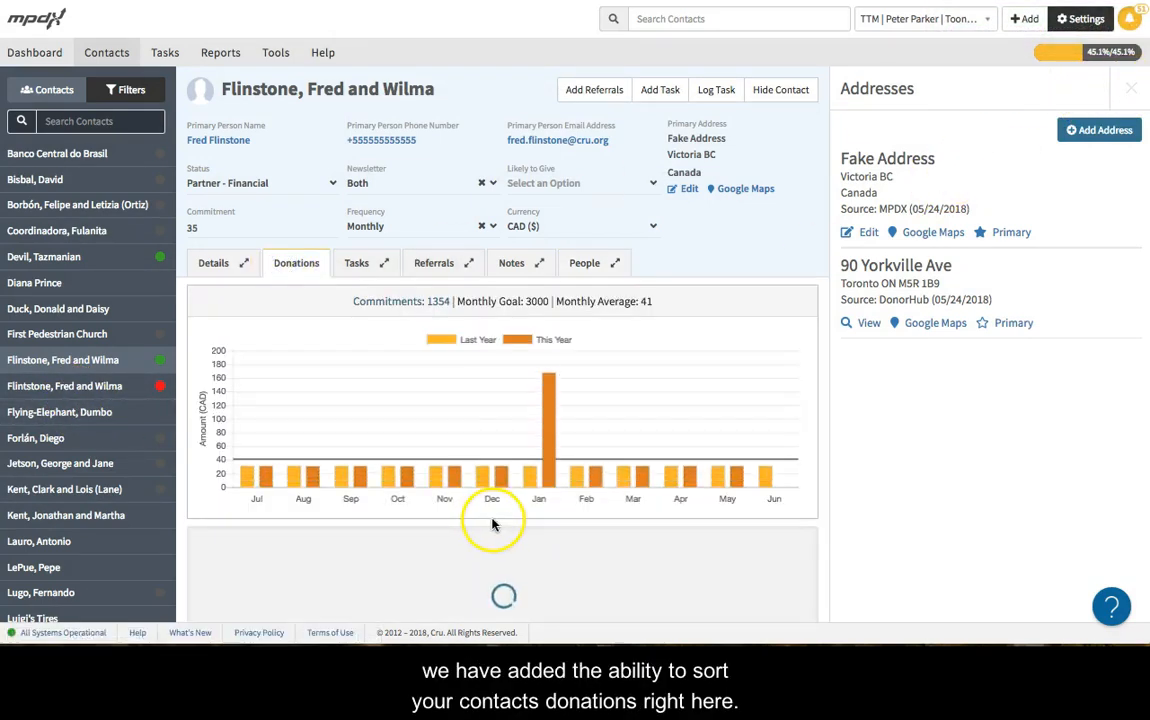
scroll(down, 3)
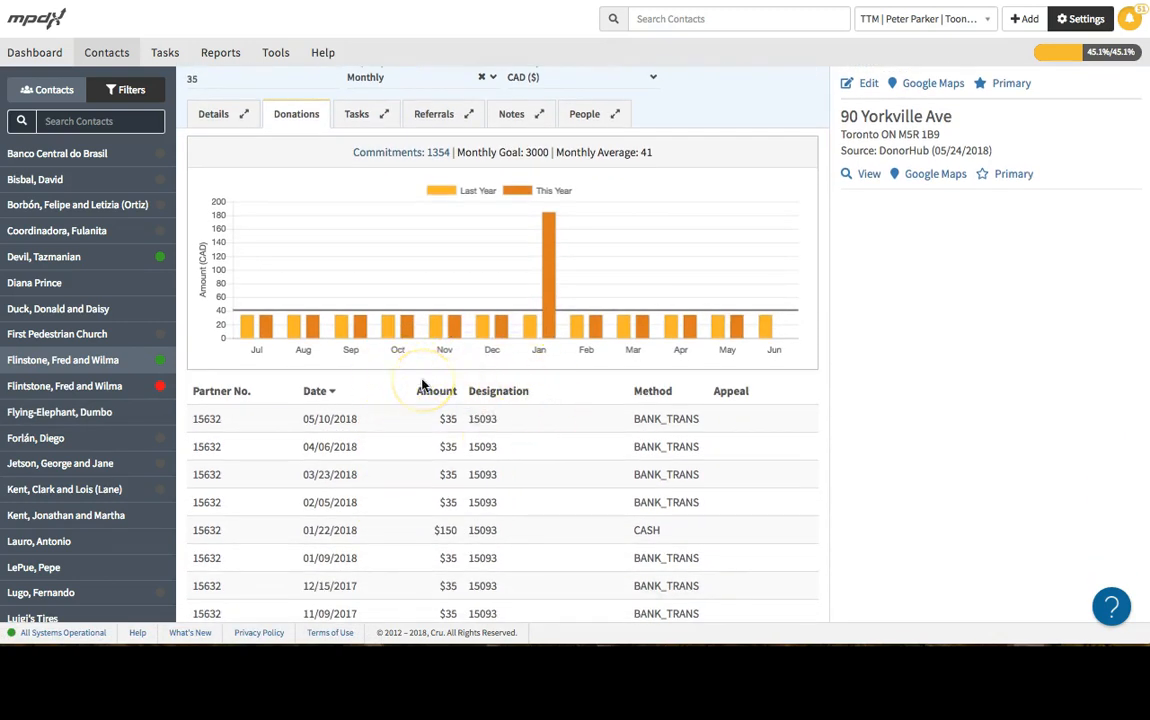
scroll(down, 3)
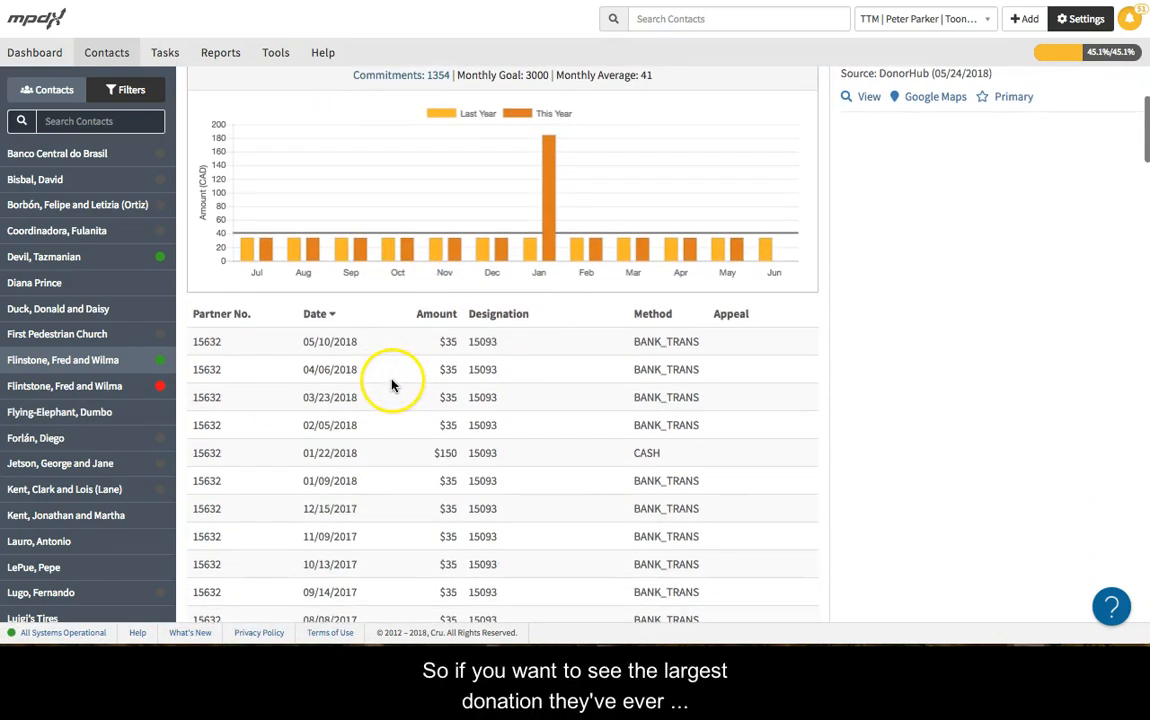
click(436, 312)
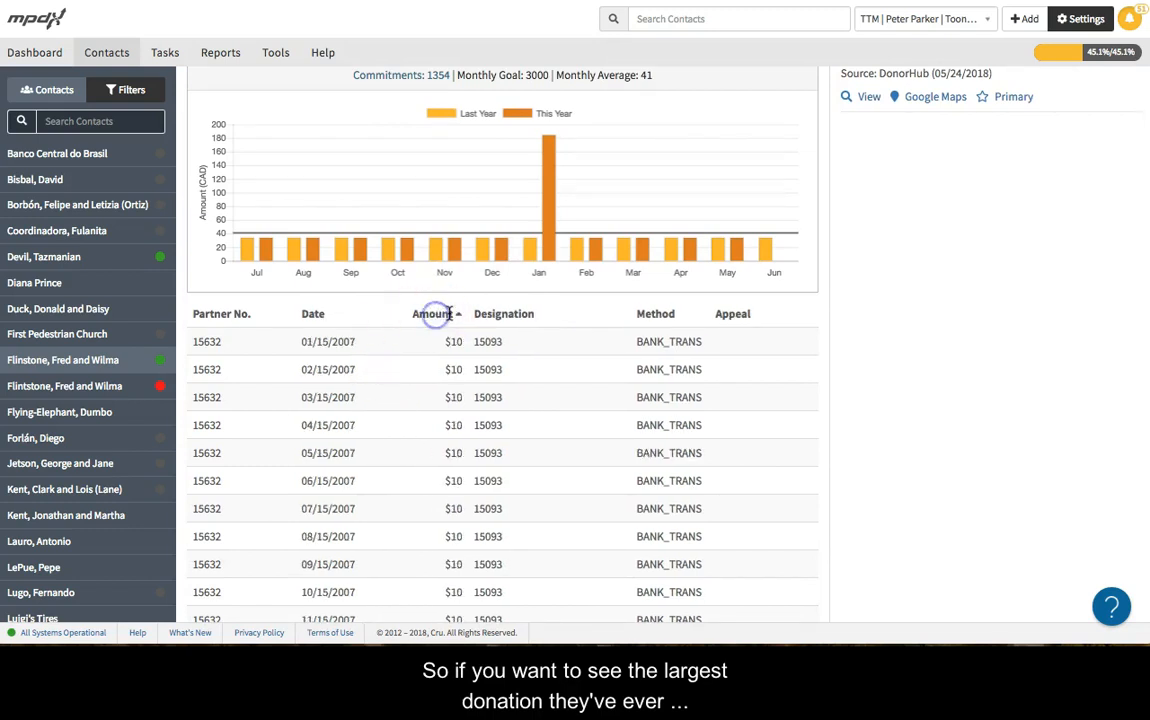
click(436, 312)
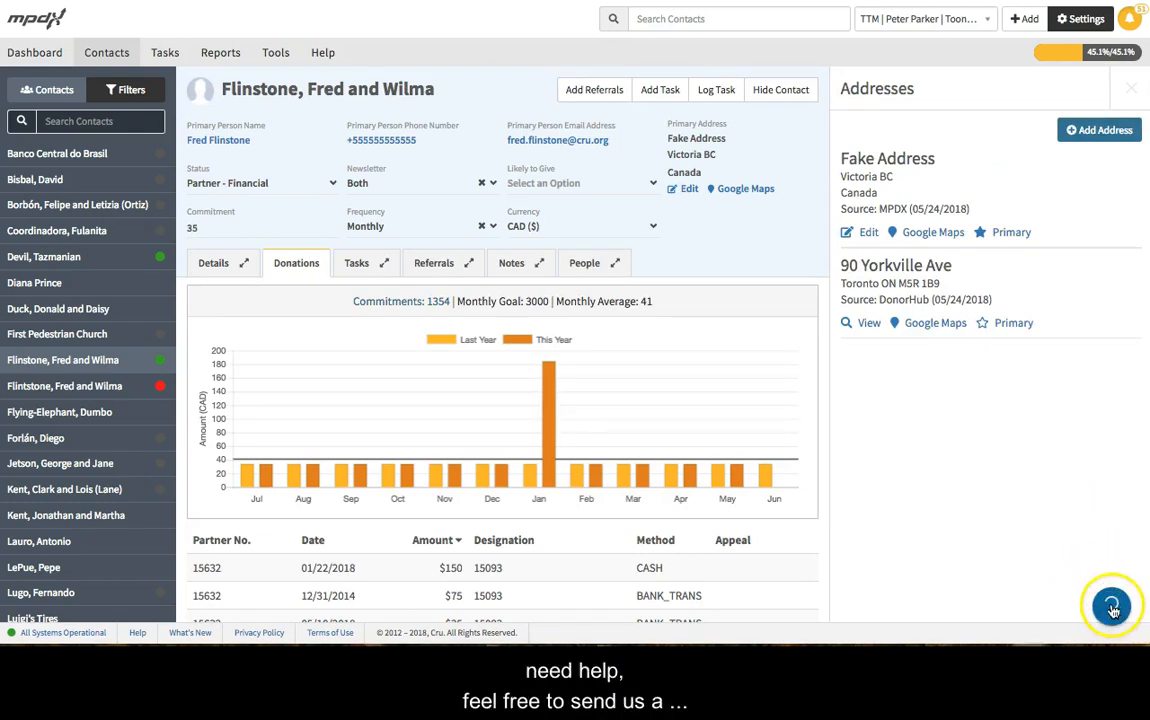
Open the help beacon's Send a Message form for support.
click(1112, 606)
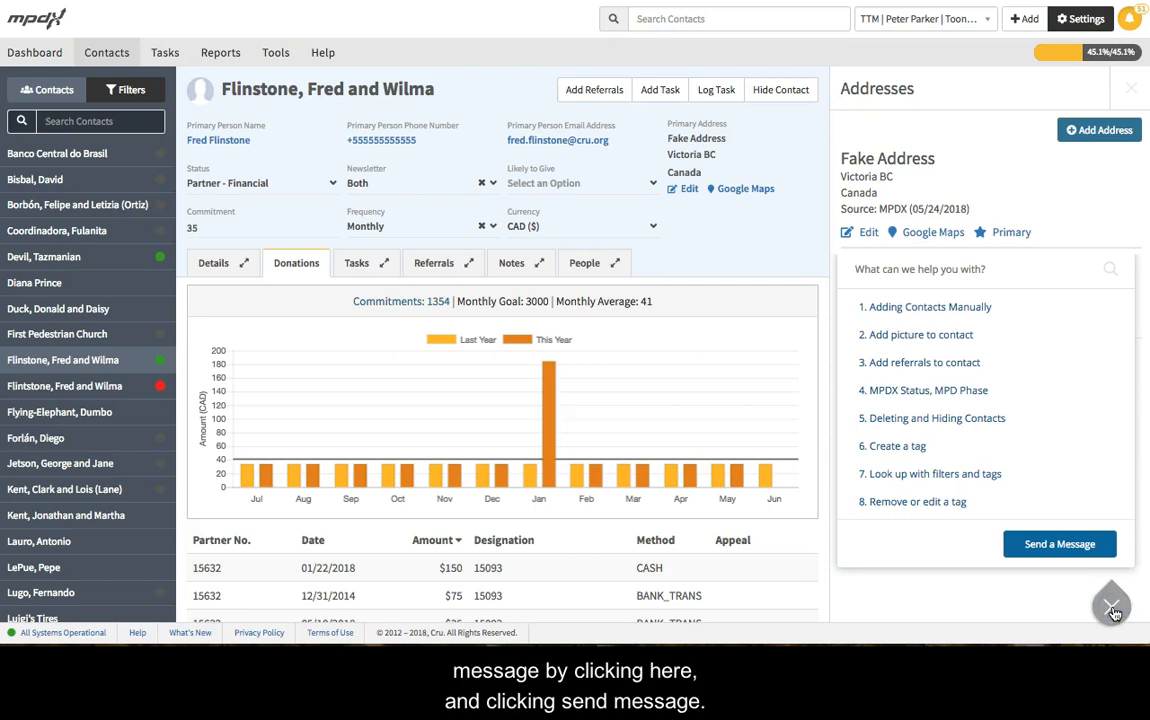
click(1058, 544)
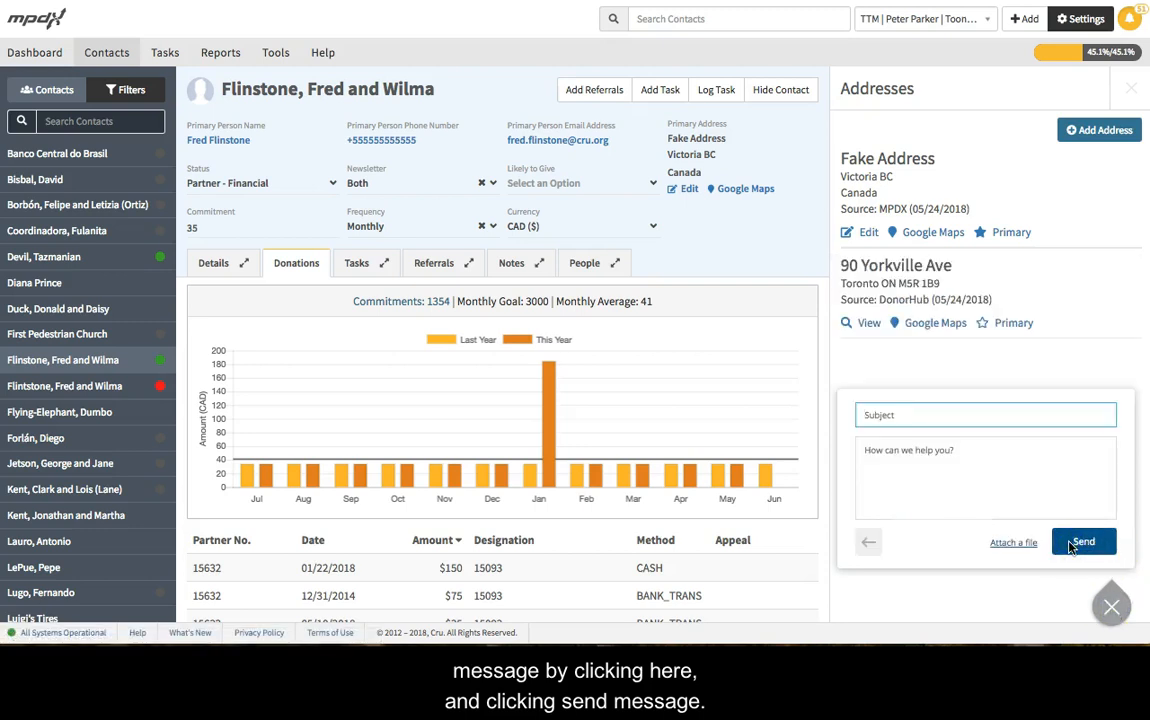